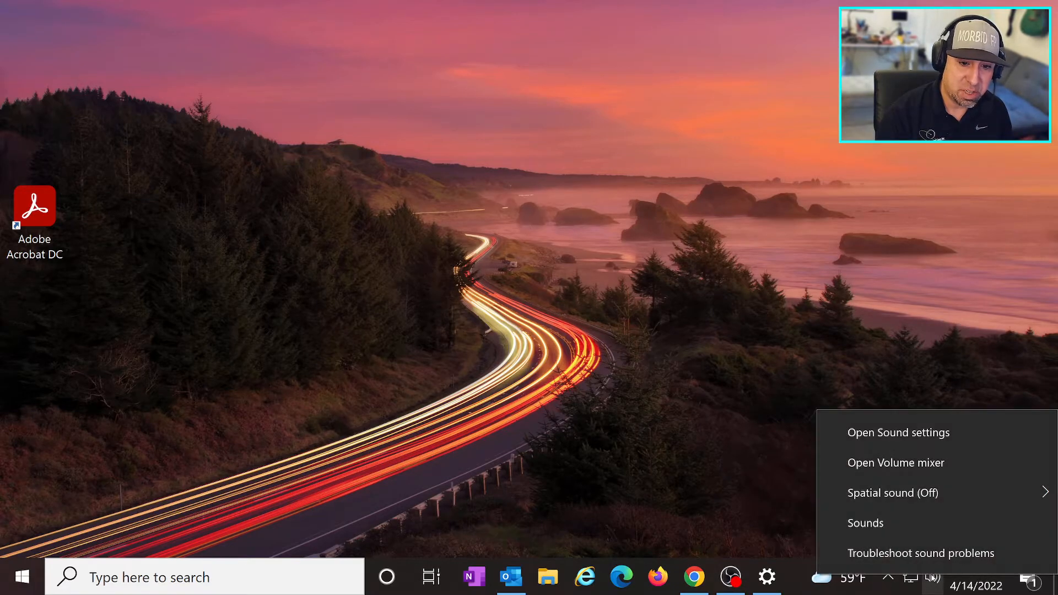
Reach the Sound settings page from the taskbar speaker icon's menu.
left_click(899, 433)
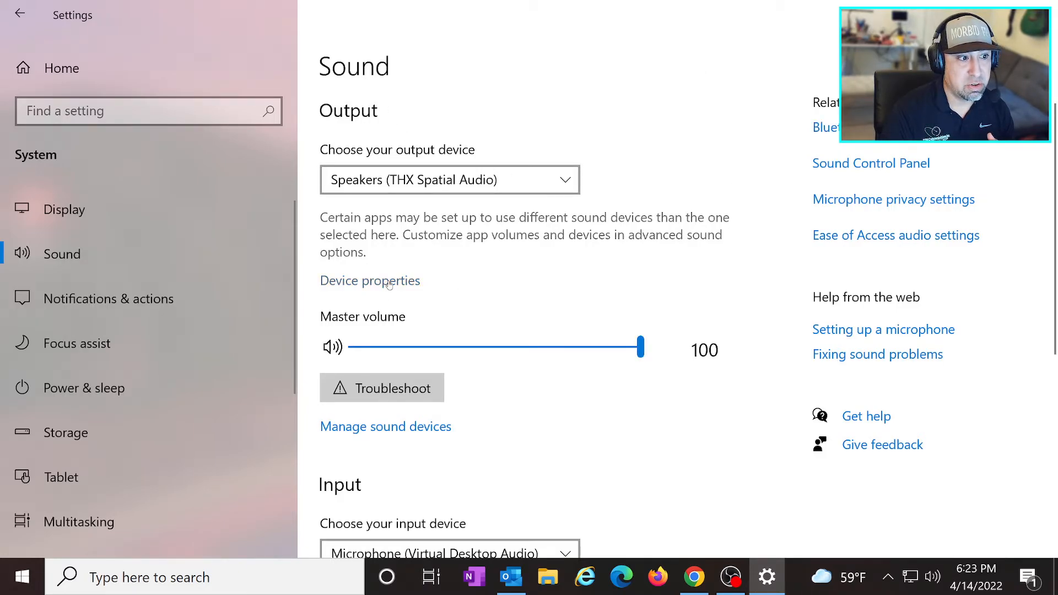
Bring up the Speakers Properties dialog via Device properties and Additional device properties.
left_click(370, 281)
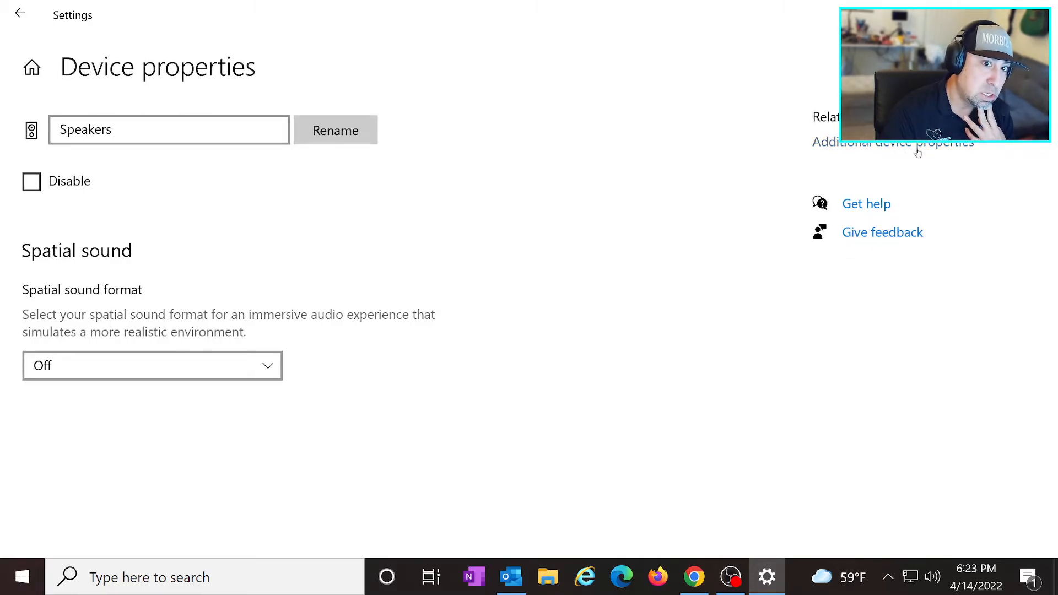
left_click(893, 141)
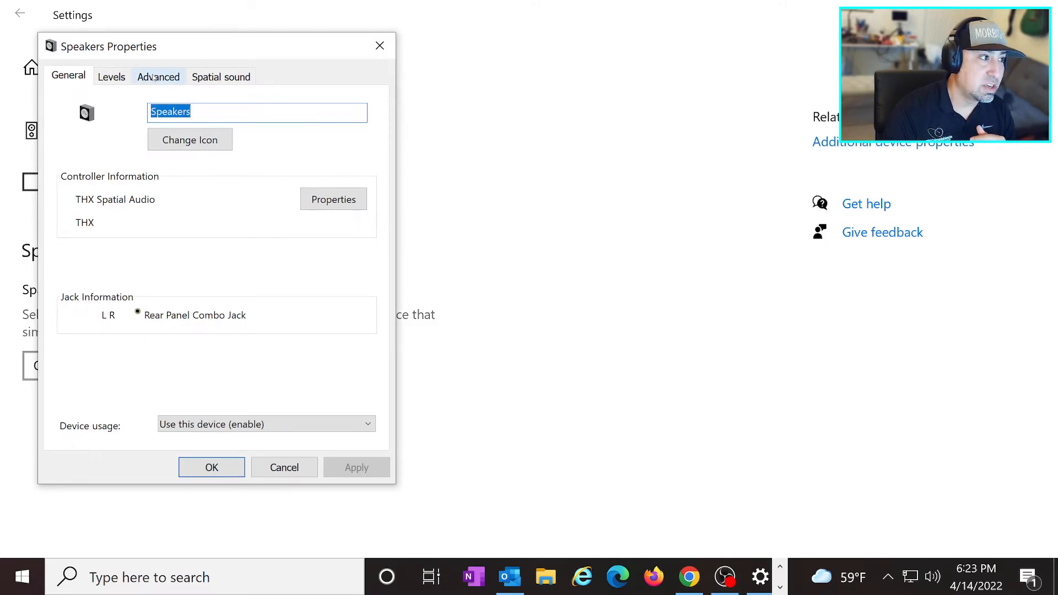
On the Advanced tab, uncheck 'Enable audio enhancements' for the THX Spatial Audio speakers.
left_click(159, 77)
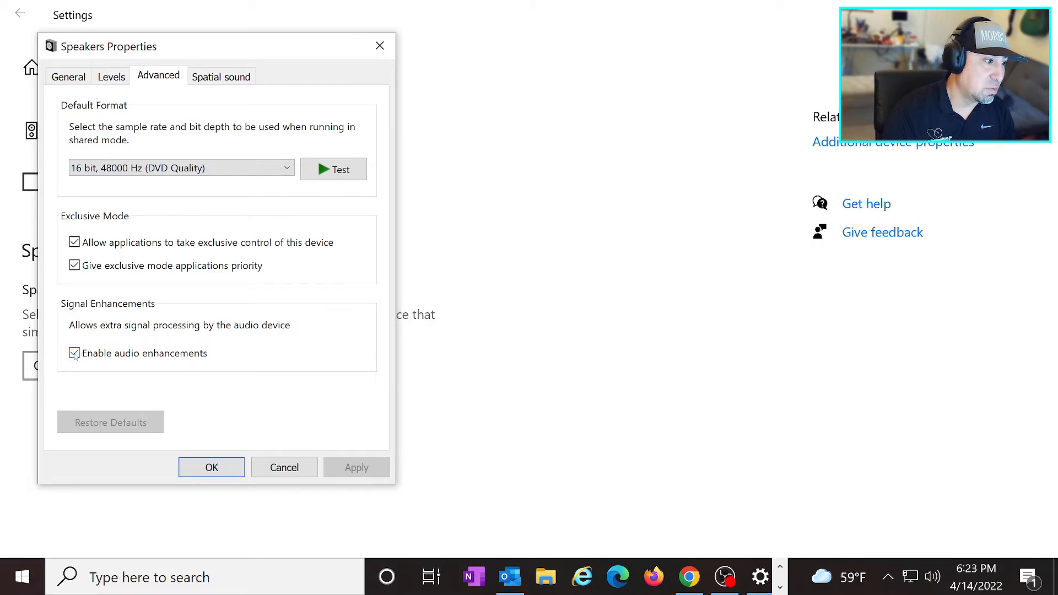
left_click(74, 353)
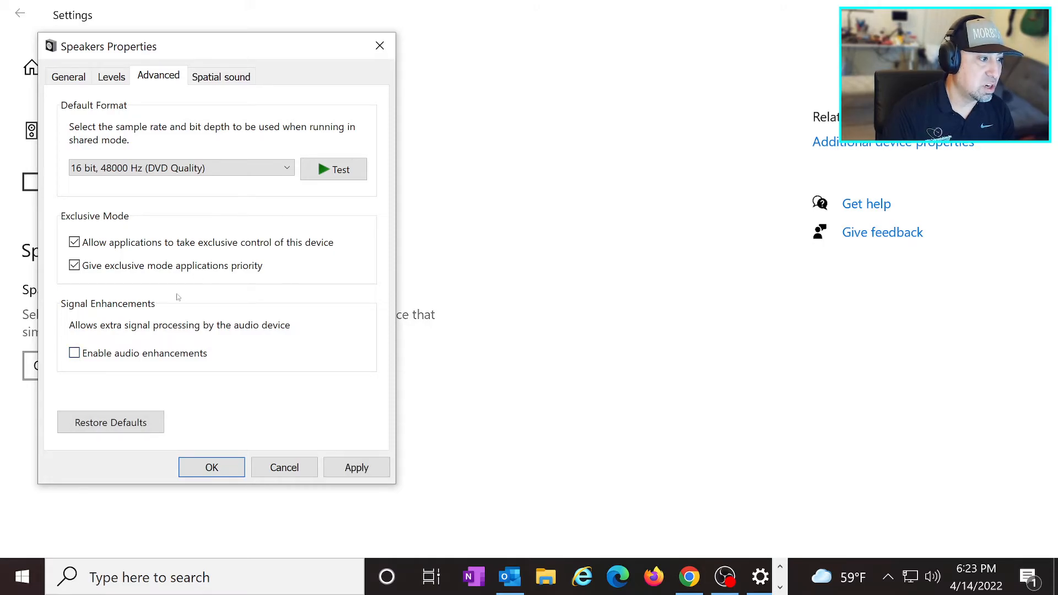